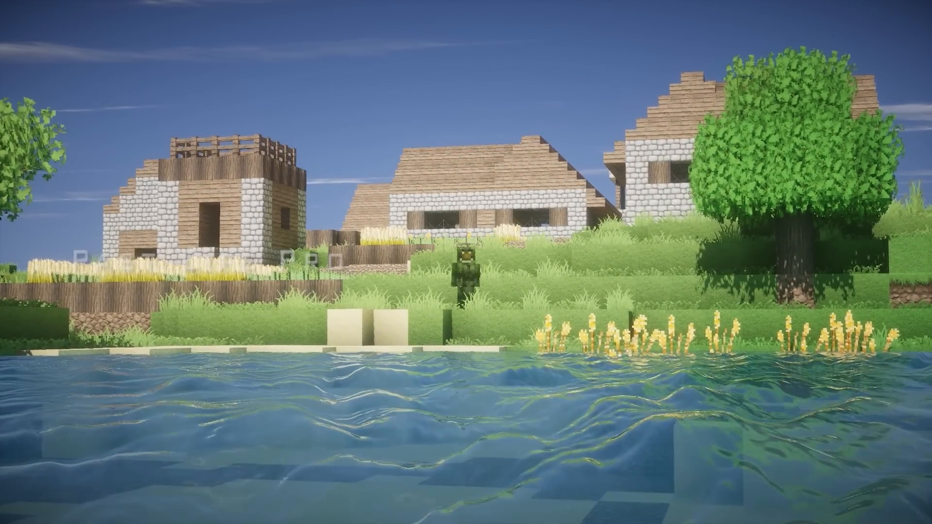
mouse_move(465, 262)
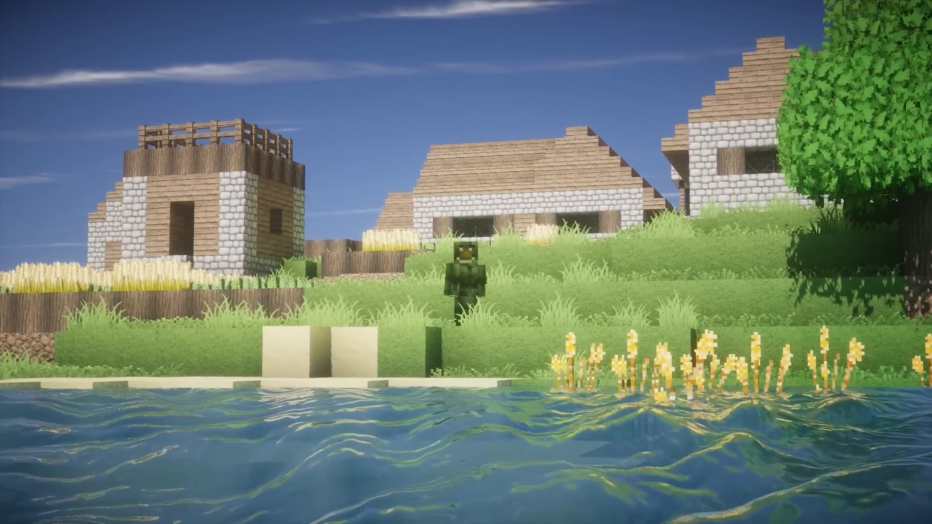
mouse_move(466, 261)
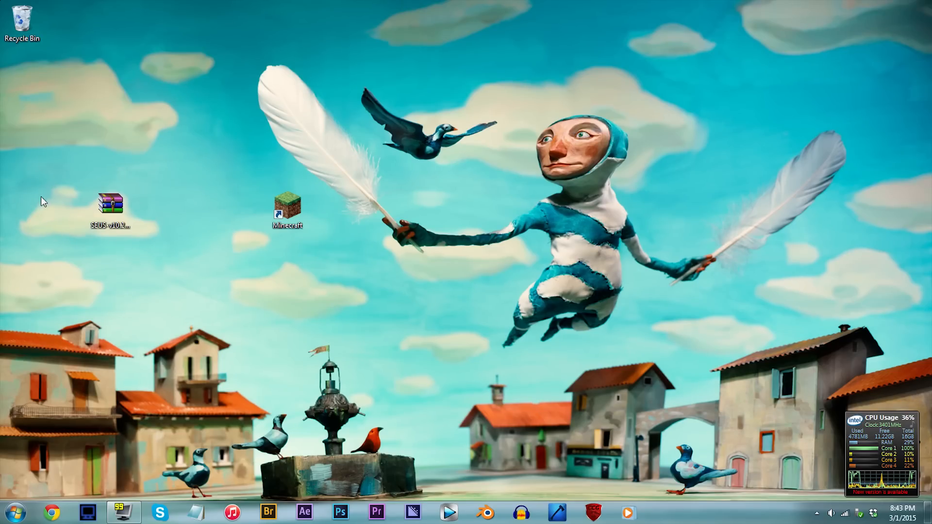
mouse_move(142, 245)
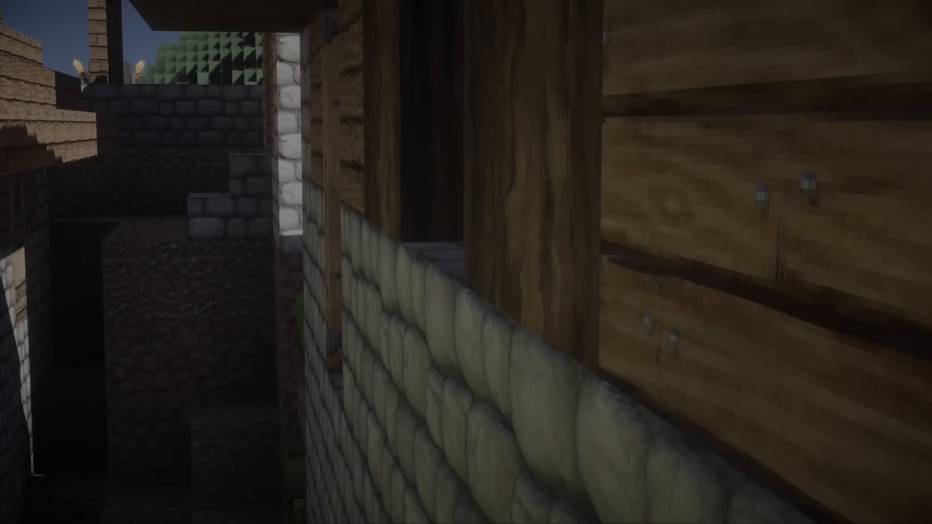
mouse_move(466, 262)
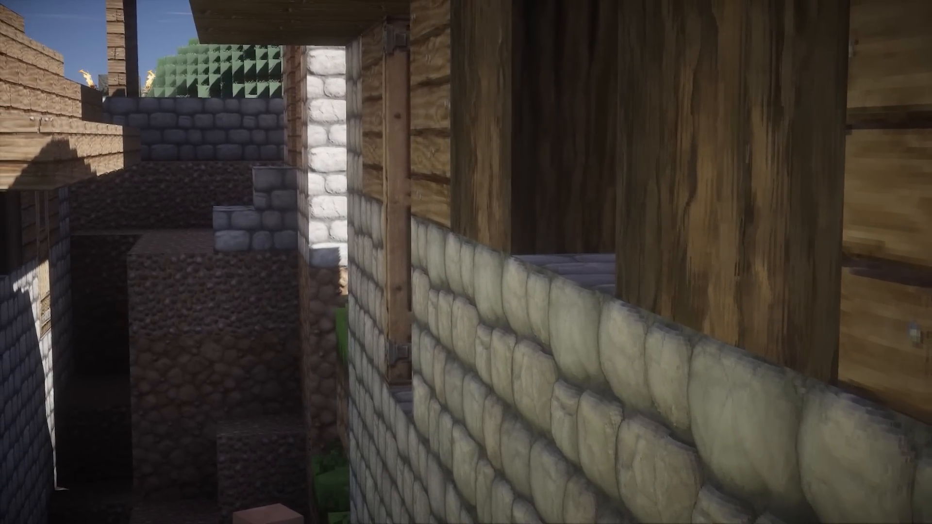
mouse_move(465, 262)
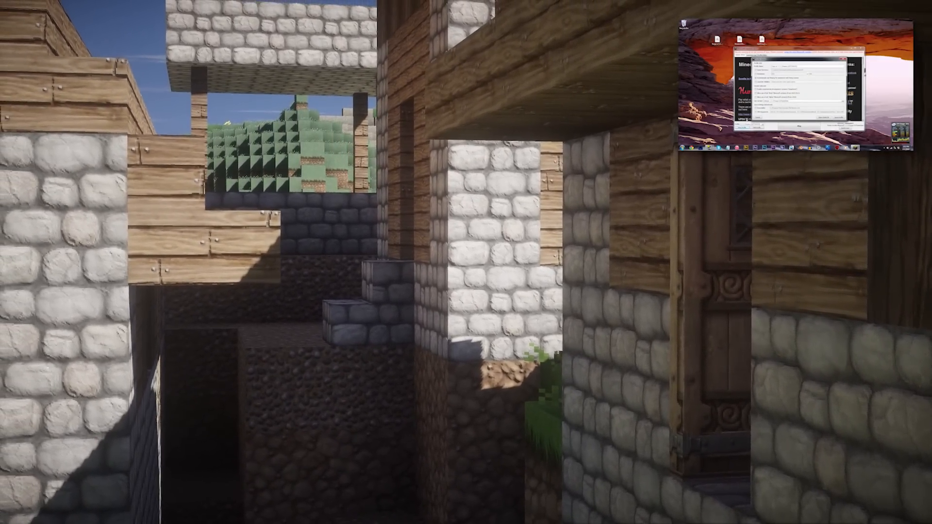
- Extract the SEUS v10.2 archive into its folder on the desktop via Extract files
right_click(110, 199)
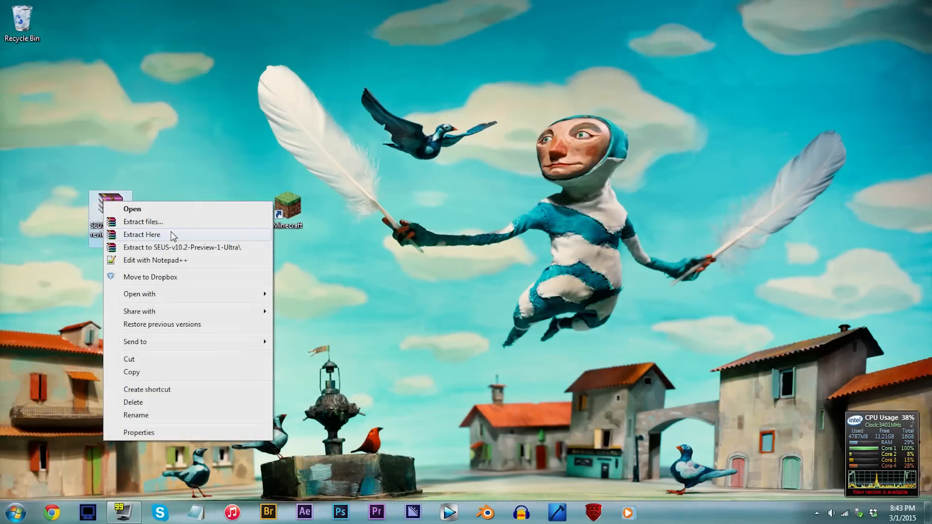
click(142, 221)
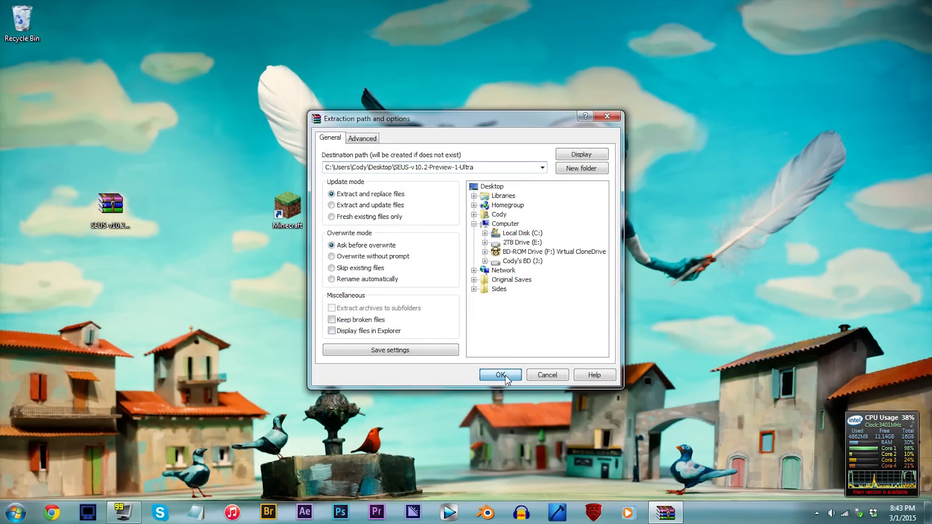
click(500, 374)
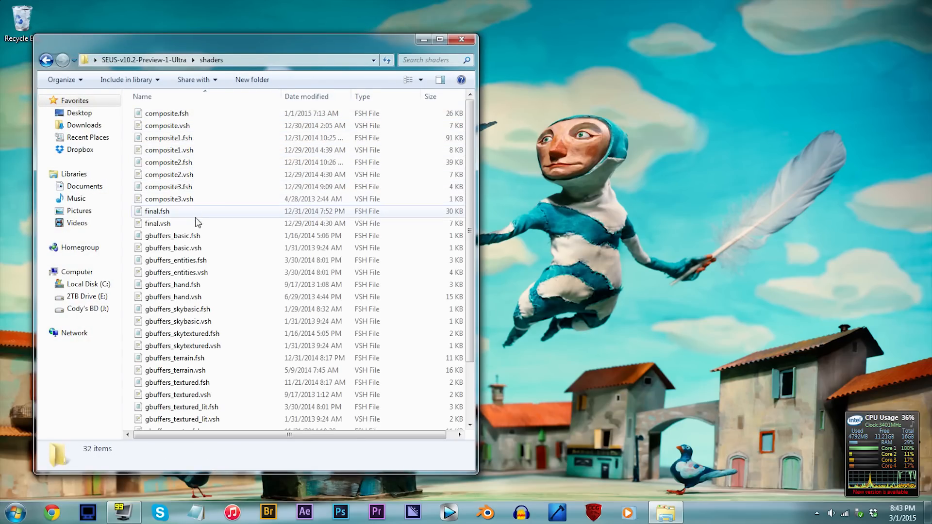
mouse_move(197, 362)
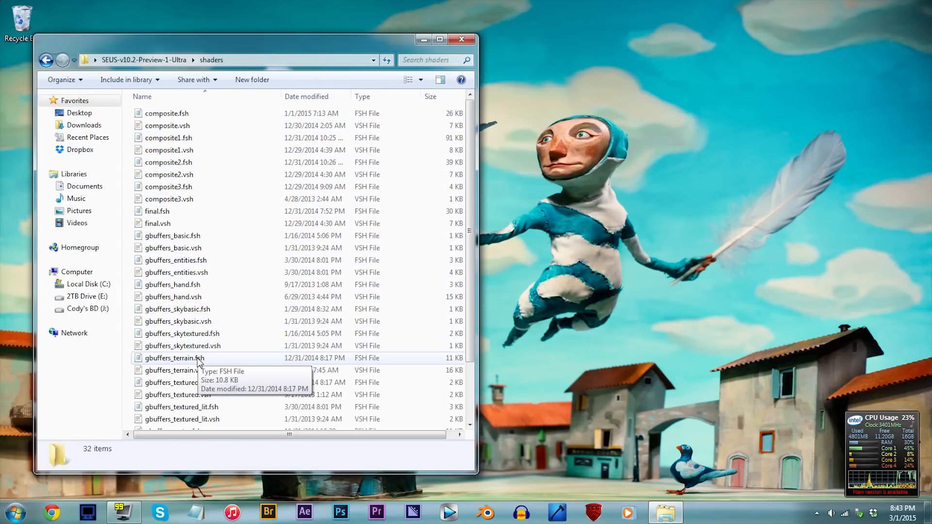
- Edit gbuffers_terrain.fsh from the shaders folder with Notepad++
right_click(174, 358)
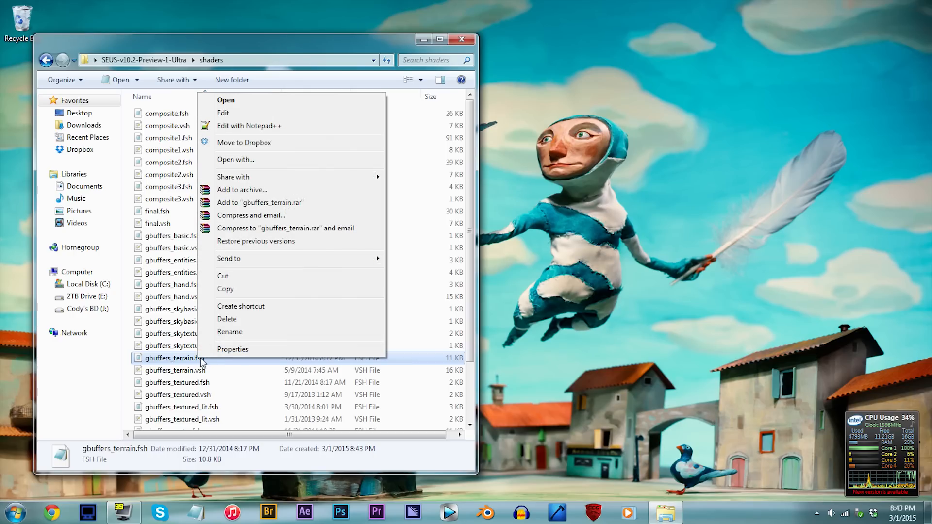
mouse_move(236, 136)
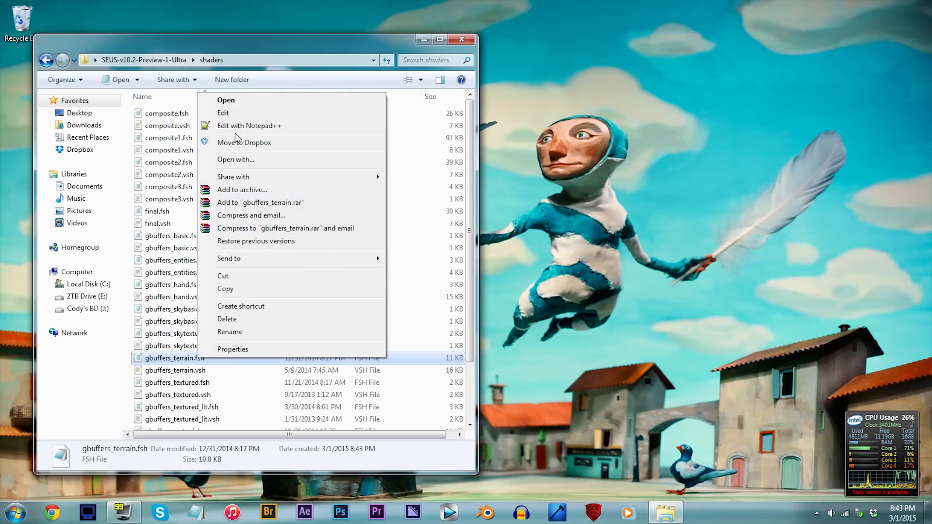
click(250, 125)
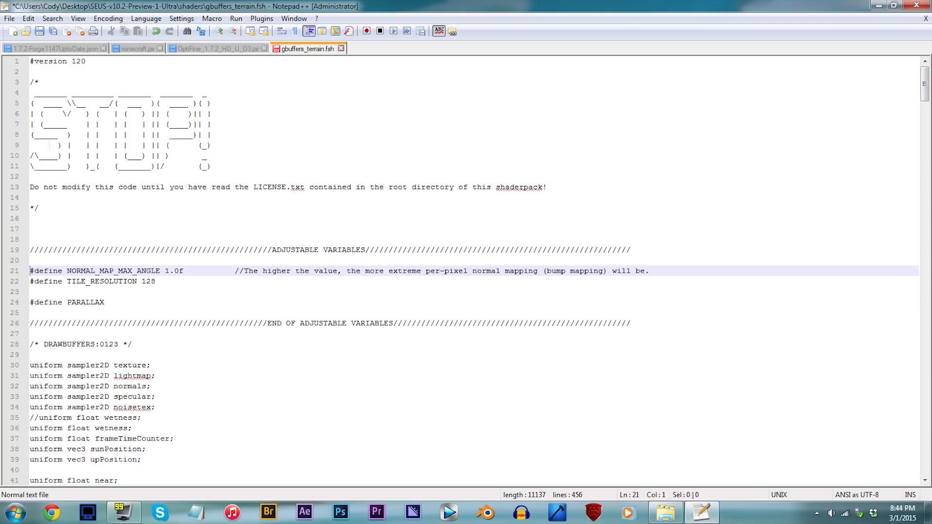
- Set NORMAL_MAP_MAX_ANGLE back to 1.0f in gbuffers_terrain.fsh and save the file
click(167, 270)
text(2)
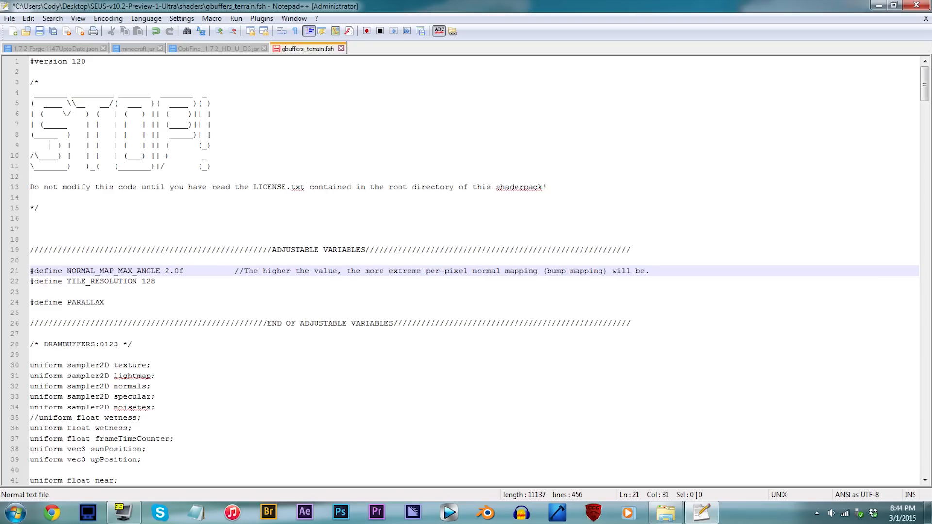
text(3)
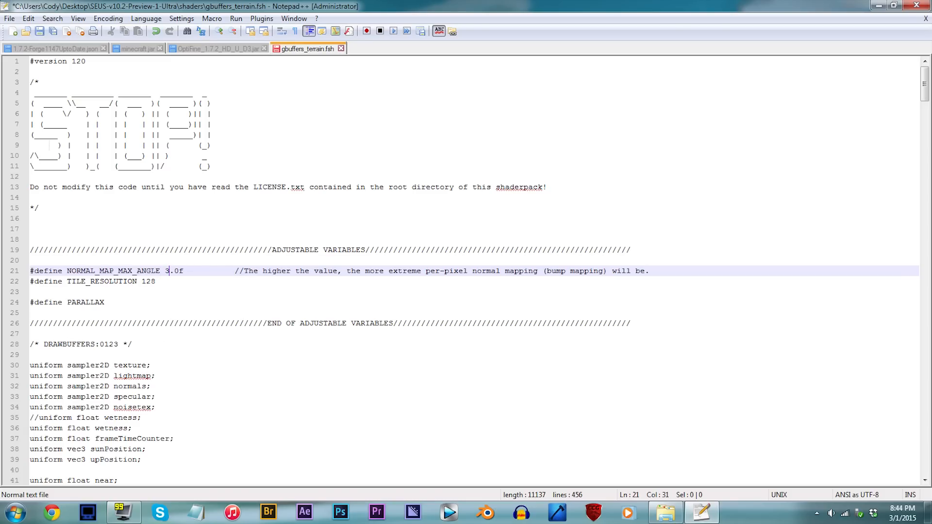
text(1)
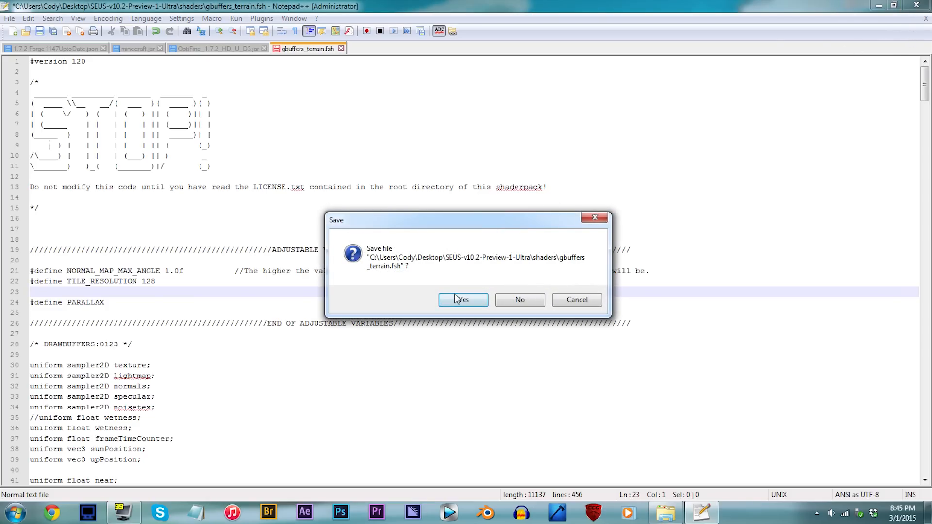
click(463, 300)
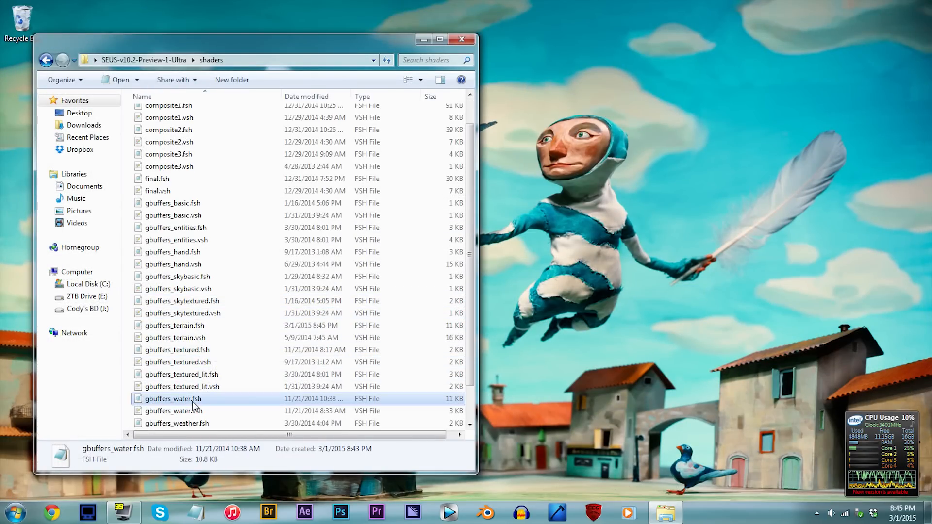
- Edit gbuffers_water.fsh from the shaders folder with Notepad++
right_click(173, 398)
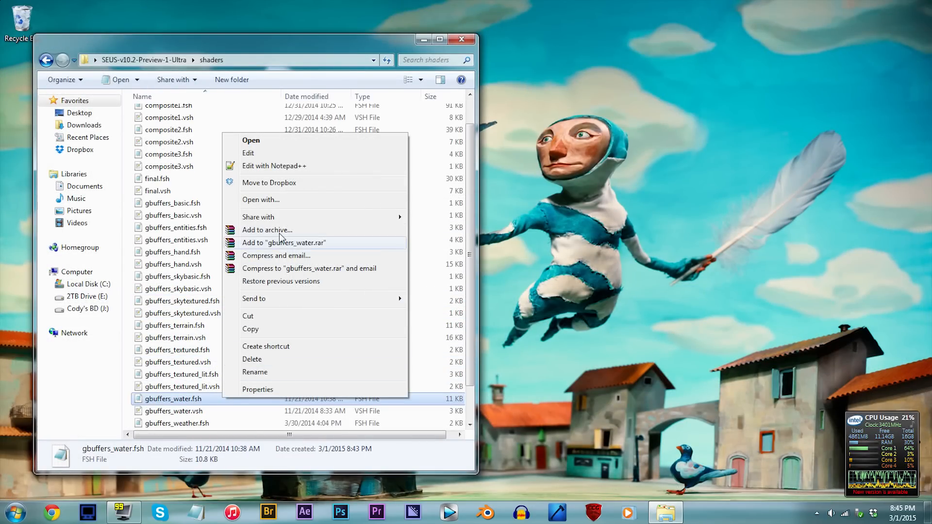
click(274, 166)
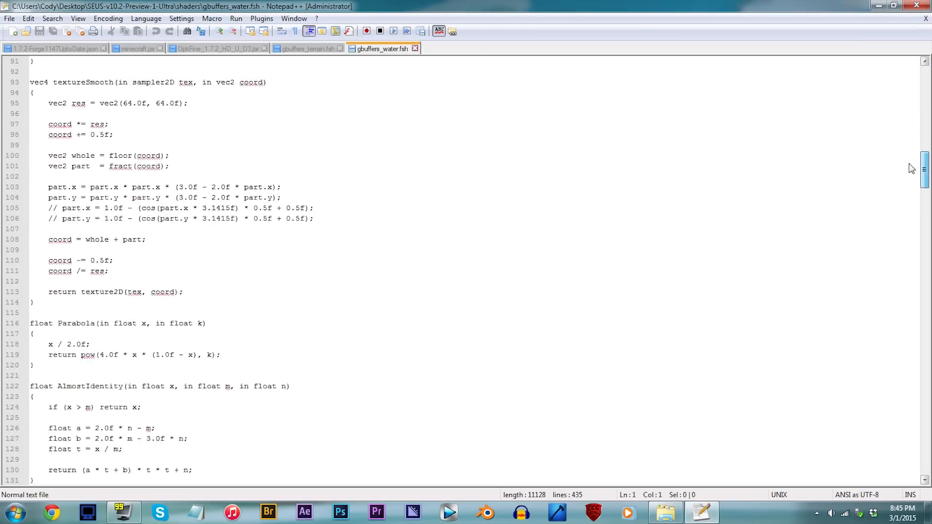
- Remove the // before position = GetWaterParallaxCoord(position, viewVector) on line 293
scroll(down, 3)
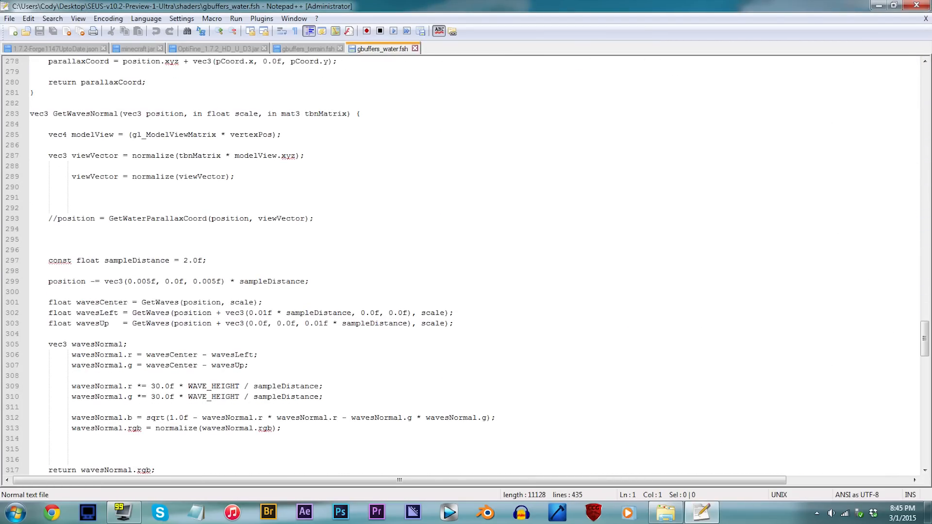
click(60, 218)
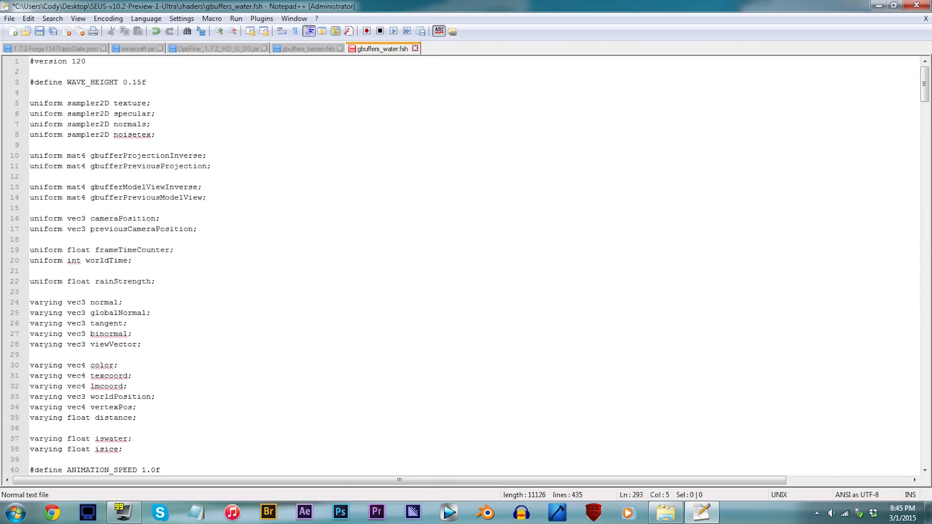
- Change #define WAVE_HEIGHT from 0.15f to 0.95f and save gbuffers_water.fsh
click(147, 82)
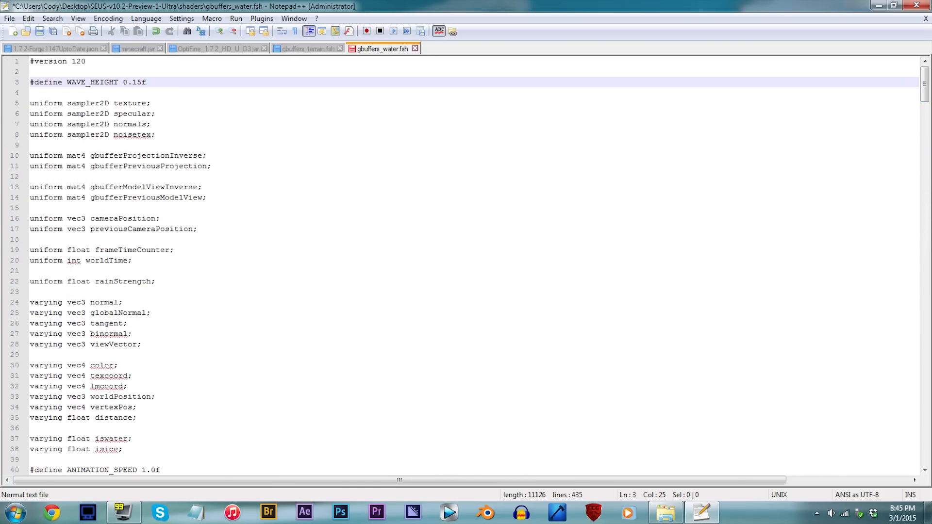
key(Backspace)
text(9)
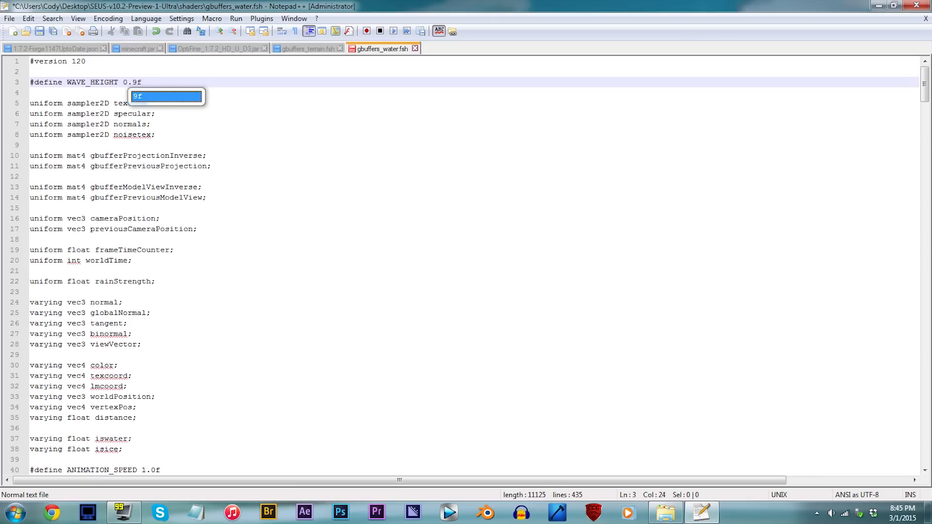
text(5)
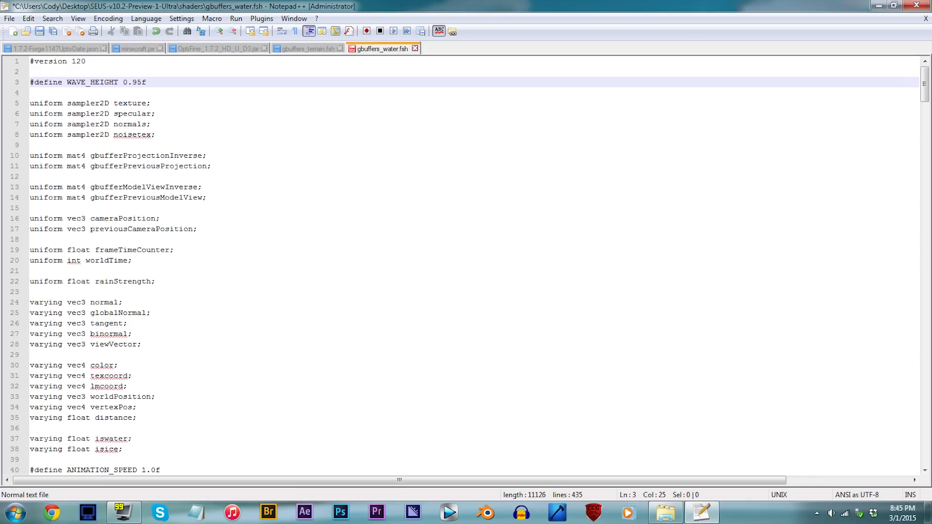
click(917, 6)
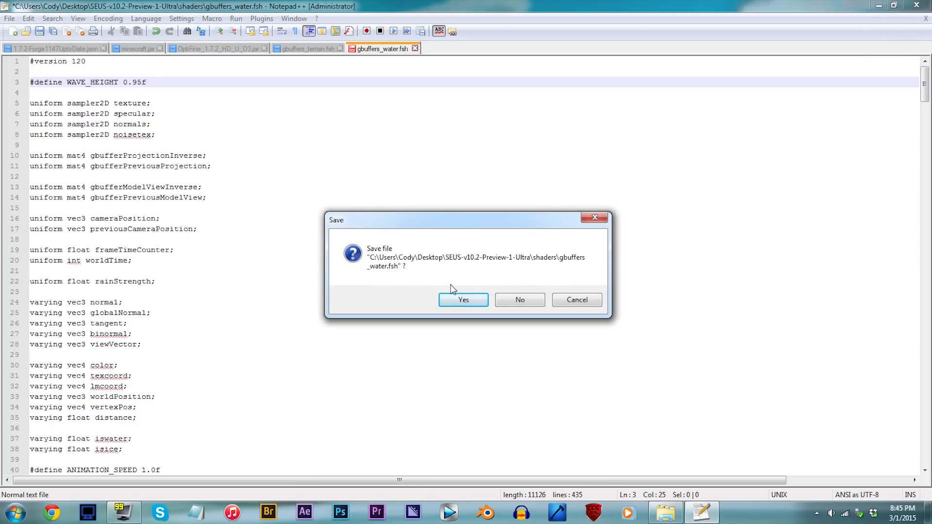
click(463, 300)
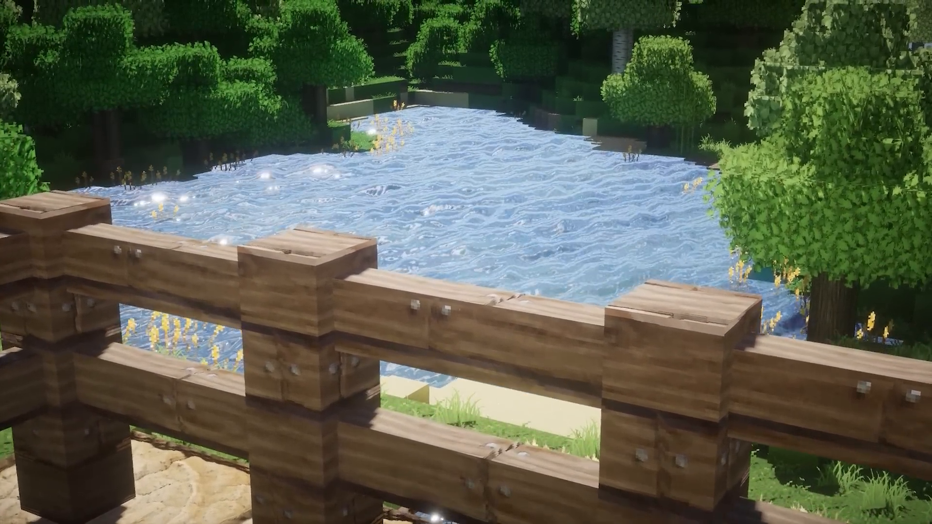